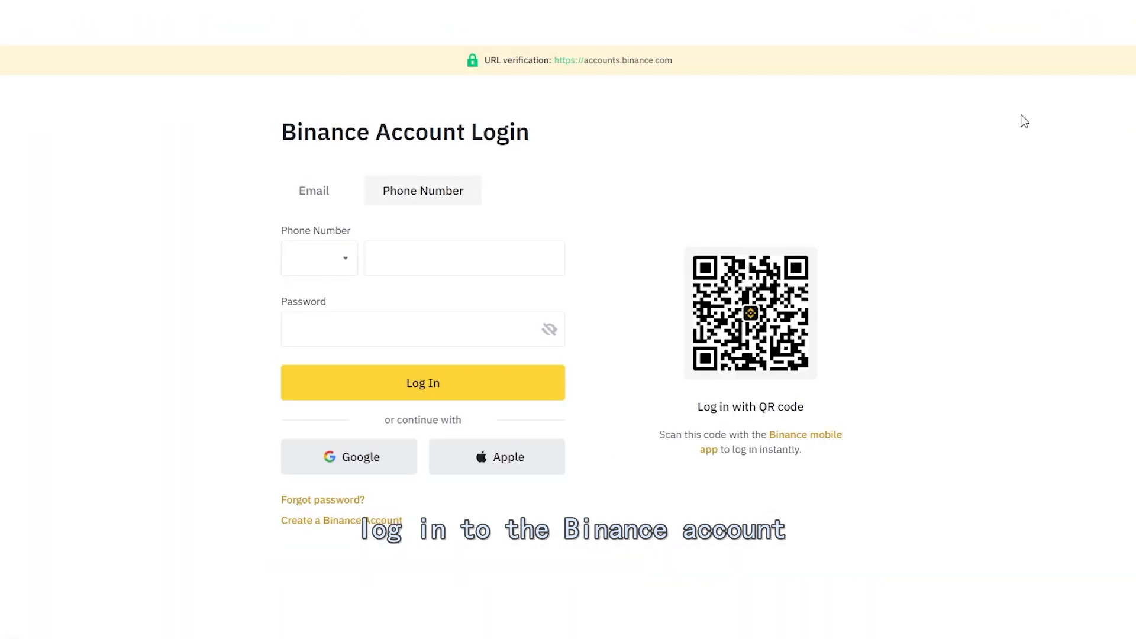
- Log in to Binance and reach the API Management page listing existing keys
{"action": "left_click", "coordinate": [464, 258]}
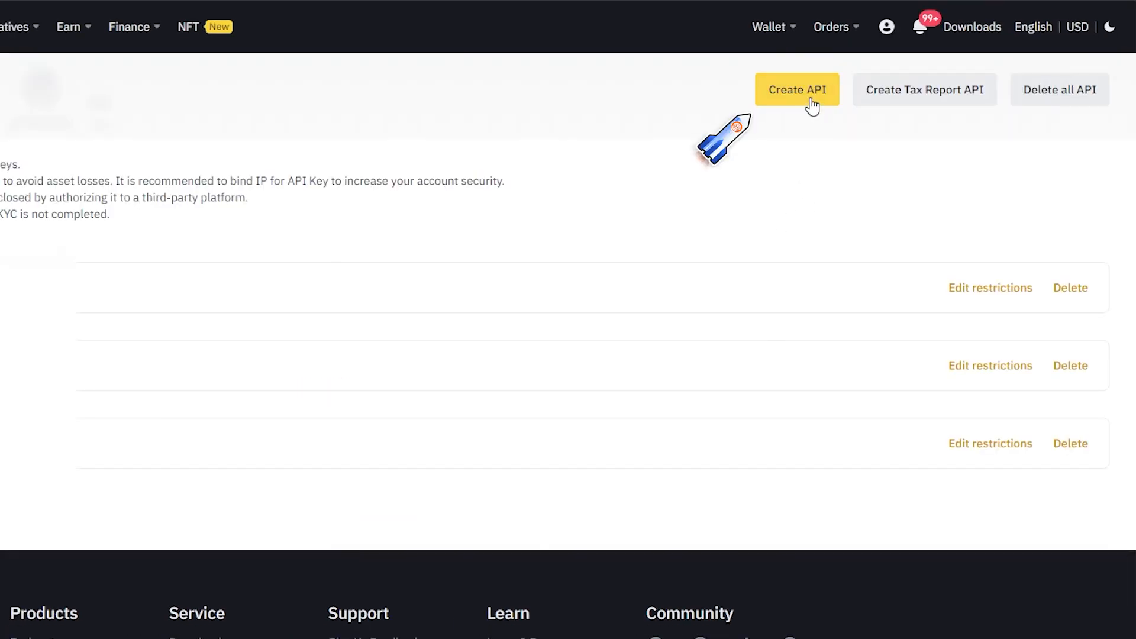
- Create an API key labelled HXRTrade002 and solve the slider security puzzle
{"action": "left_click", "coordinate": [795, 89]}
{"action": "type", "text": "HXRTrade002"}
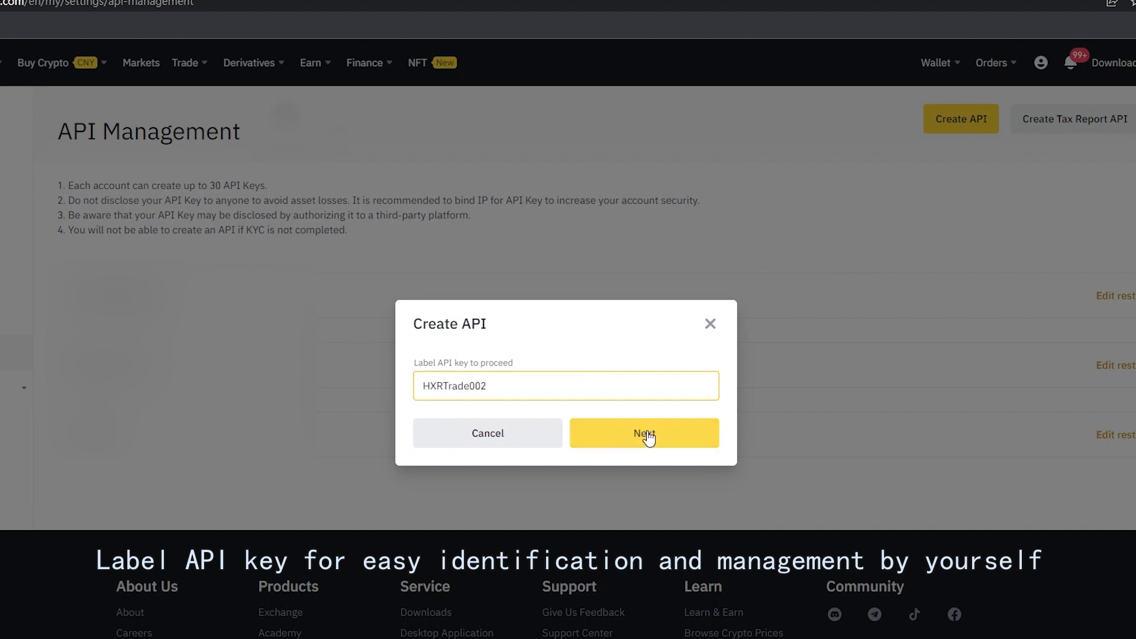
{"action": "left_click", "coordinate": [643, 433]}
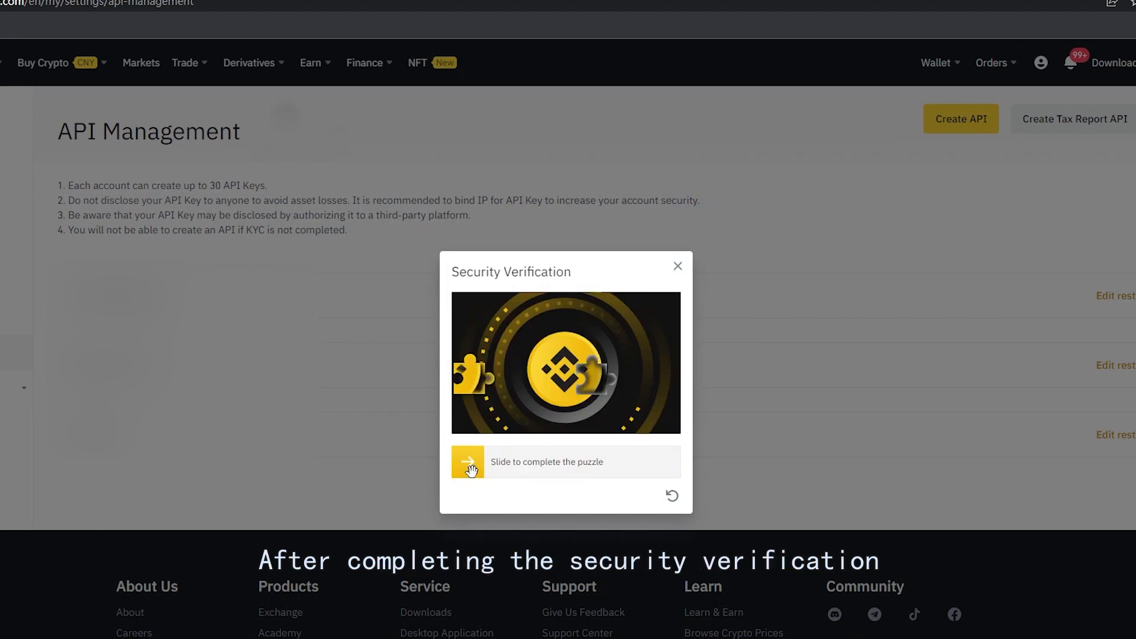
{"action": "left_click_drag", "start_coordinate": [468, 461], "coordinate": [678, 462]}
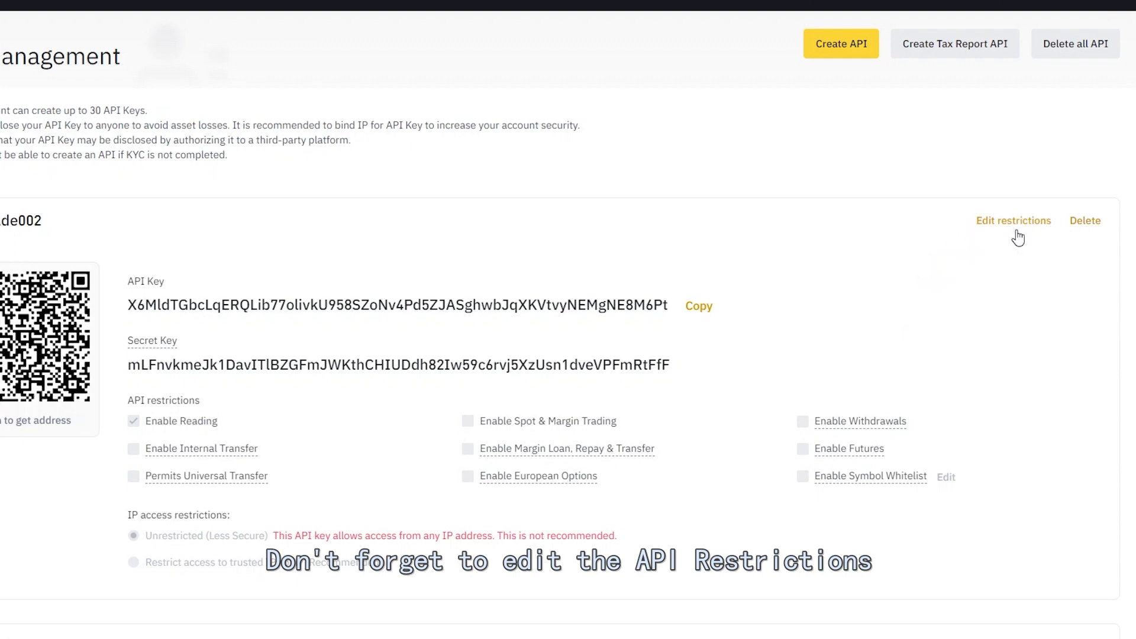
- Enable Spot & Margin Trading and Futures on the new key and save
{"action": "left_click", "coordinate": [1013, 221]}
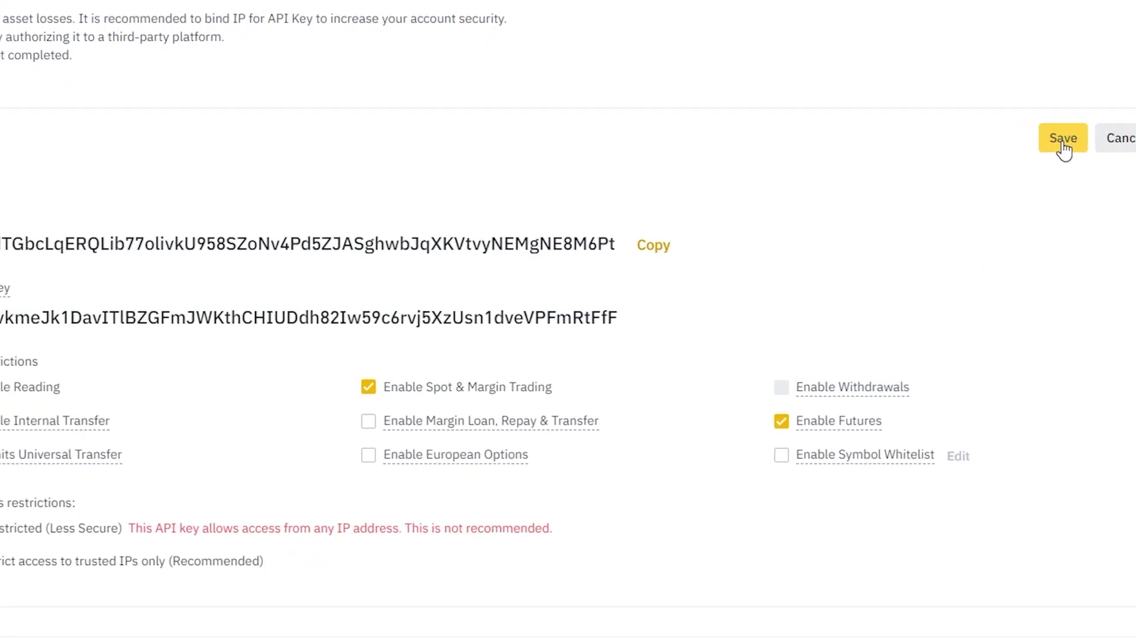
{"action": "left_click", "coordinate": [1062, 137]}
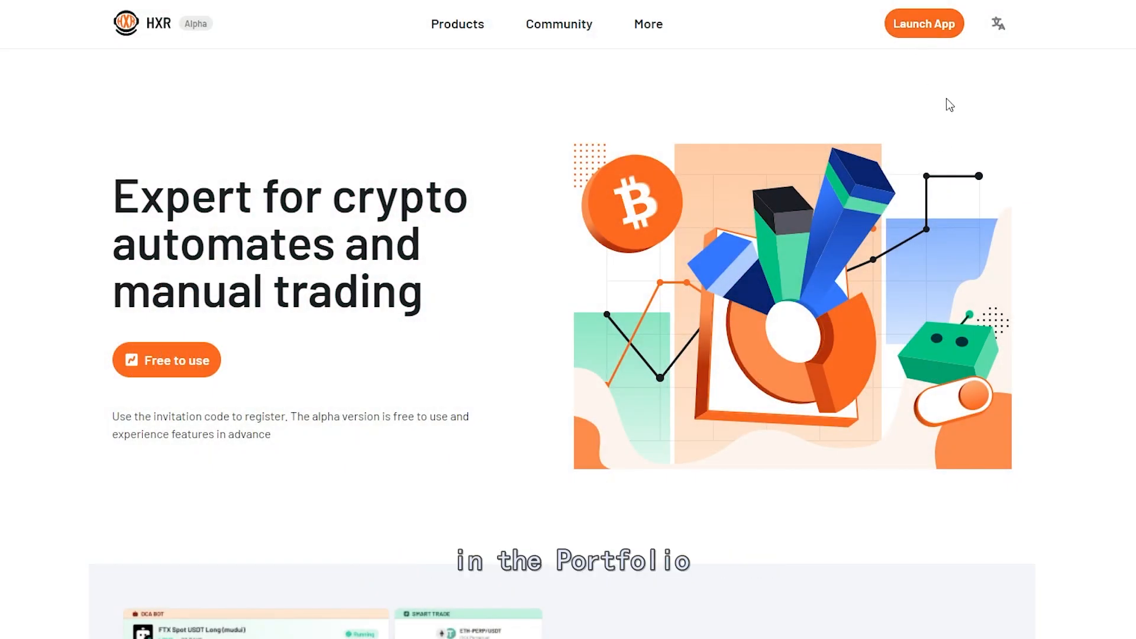
- Launch the HXR Trade app and go to Portfolio's Exchange connect tab
{"action": "left_click", "coordinate": [923, 23]}
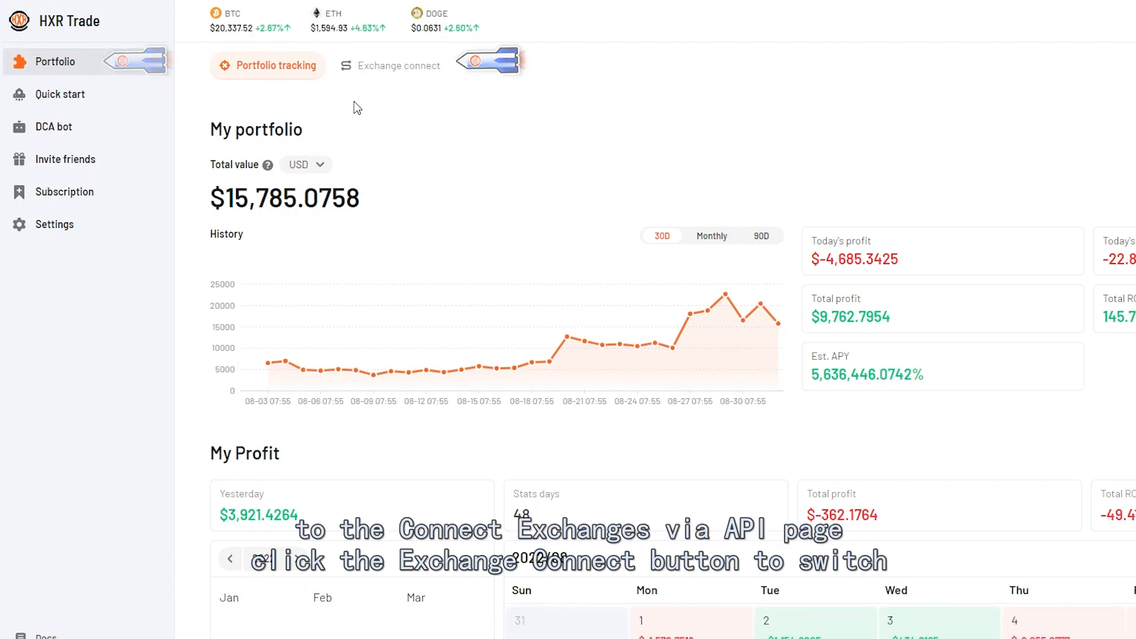
{"action": "mouse_move", "coordinate": [398, 66]}
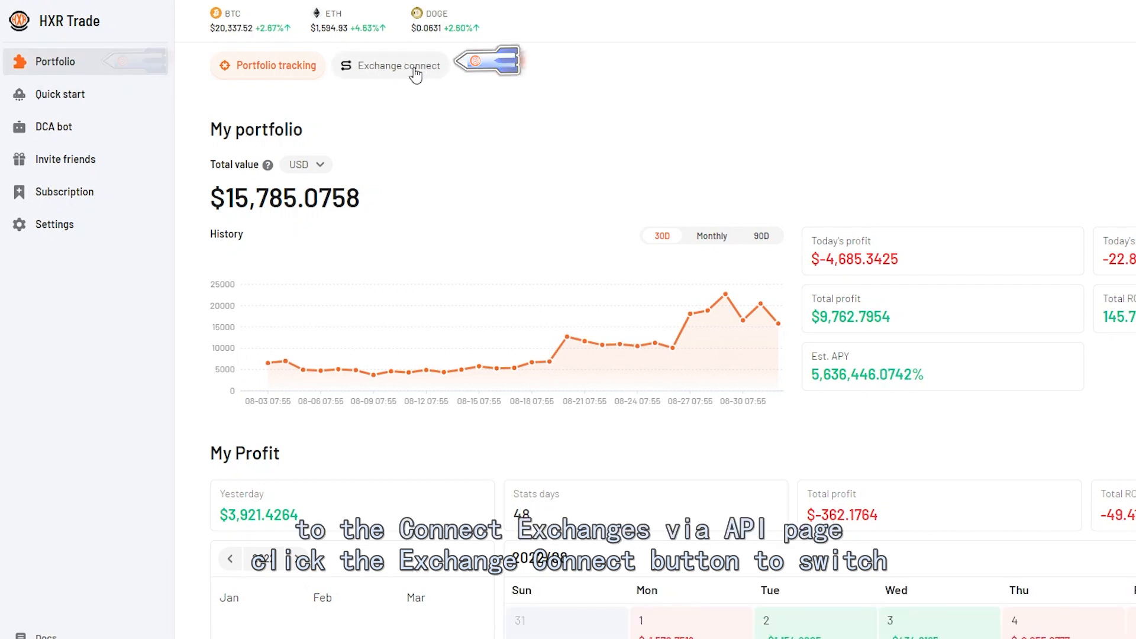
{"action": "left_click", "coordinate": [390, 65]}
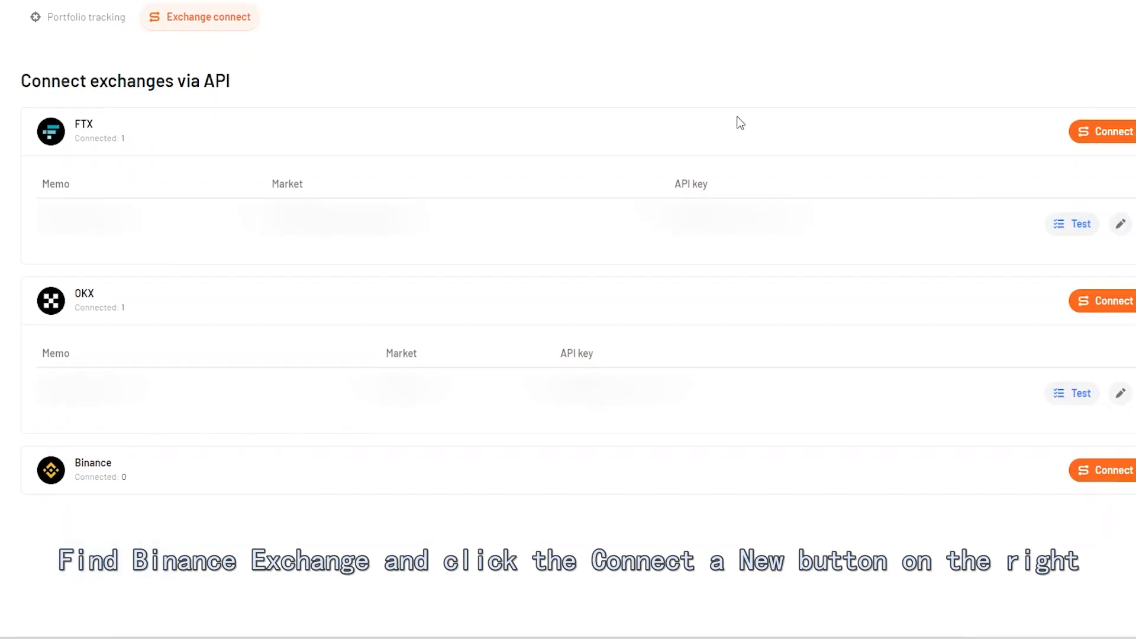
{"action": "mouse_move", "coordinate": [167, 479]}
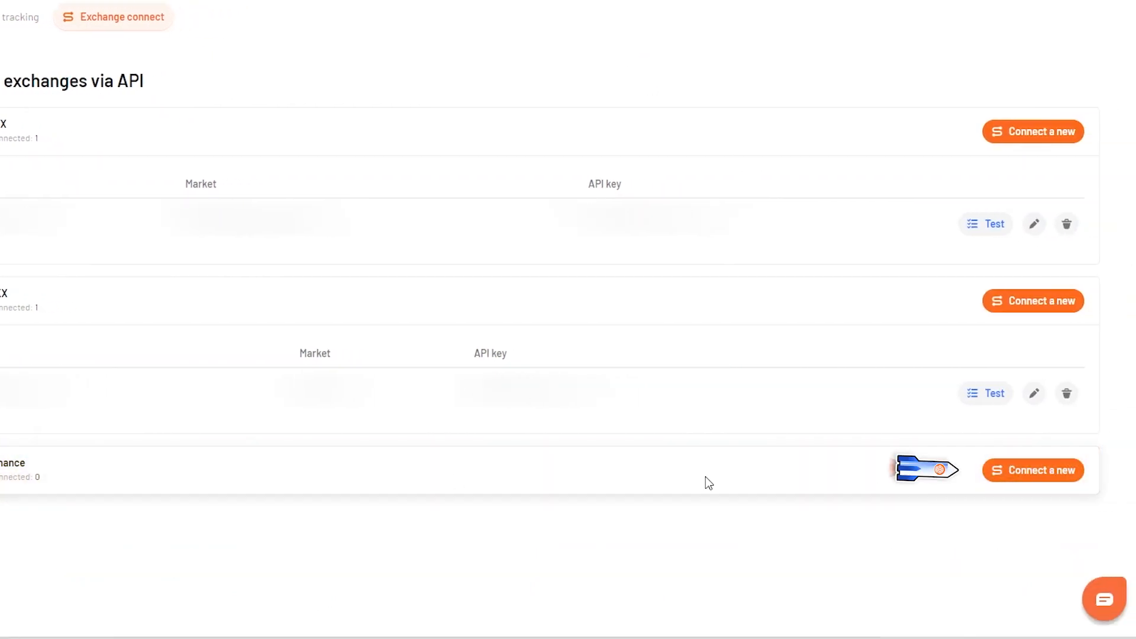
- Connect Binance using the memo, API key and secret, with Futures trading enabled
{"action": "left_click", "coordinate": [1034, 470]}
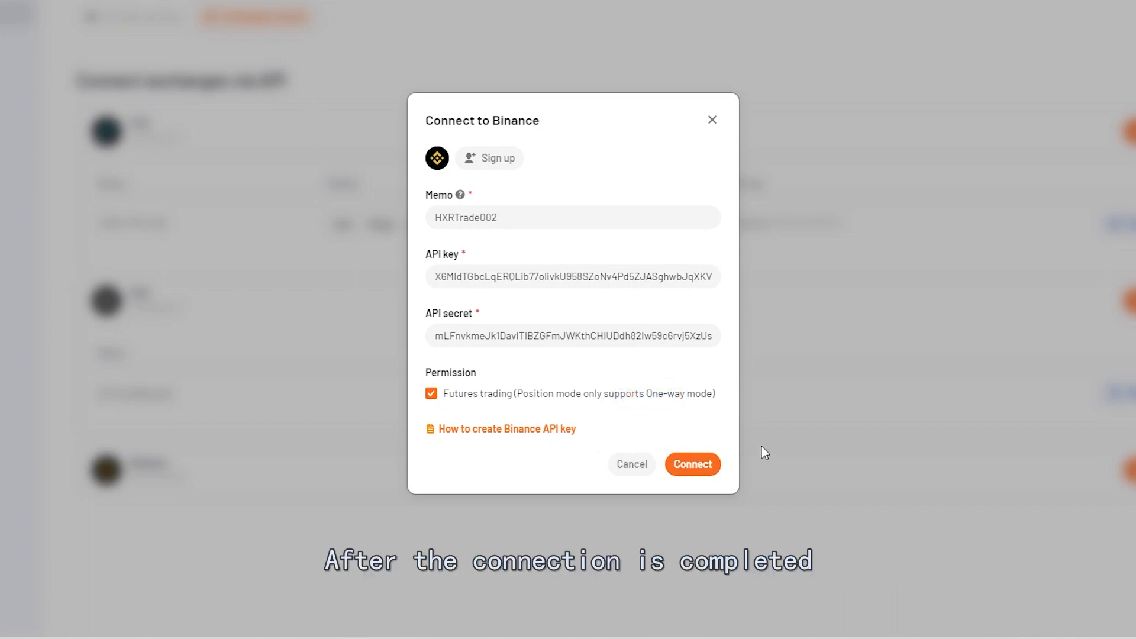
{"action": "left_click", "coordinate": [691, 464]}
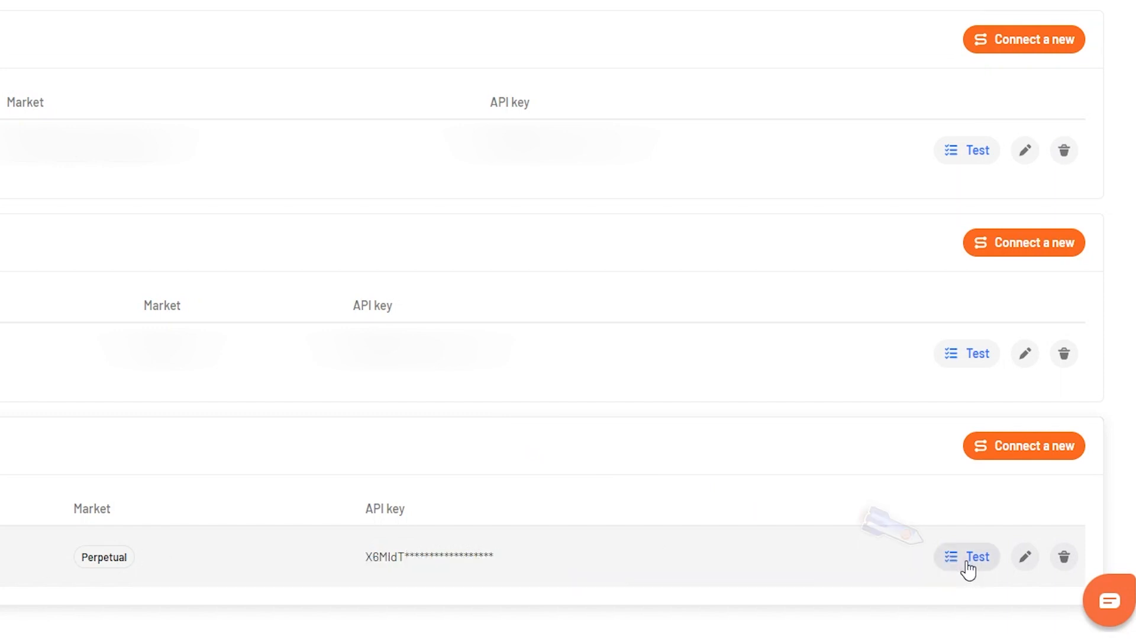
- Test the new Binance connection and dismiss the 'Nice job!' dialog
{"action": "left_click", "coordinate": [977, 556]}
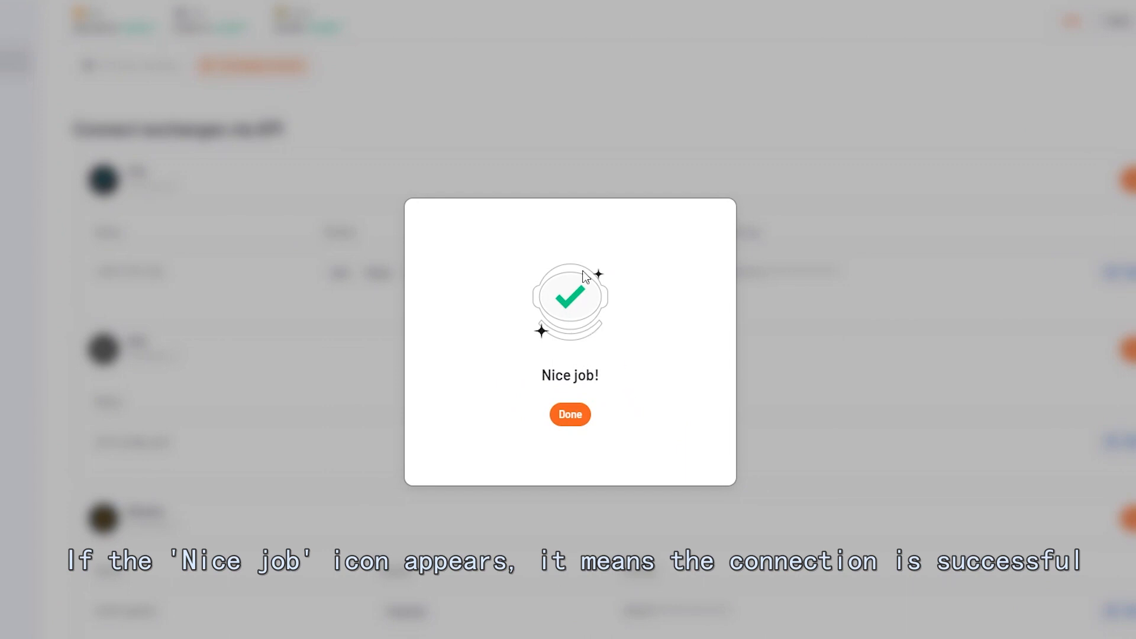
{"action": "mouse_move", "coordinate": [651, 421]}
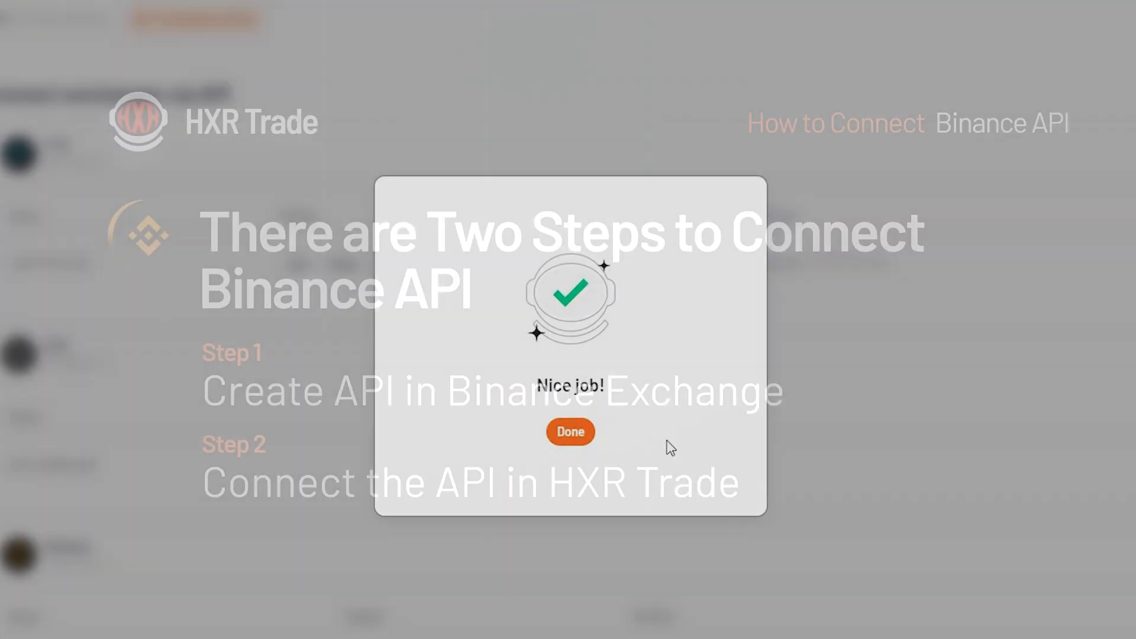
{"action": "left_click", "coordinate": [569, 432]}
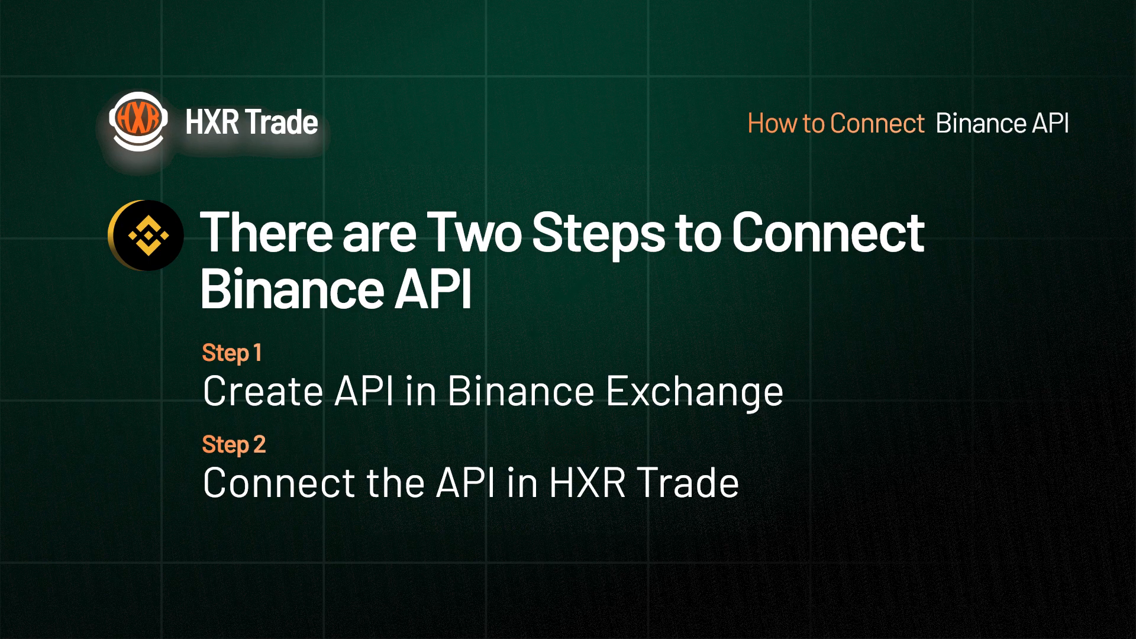